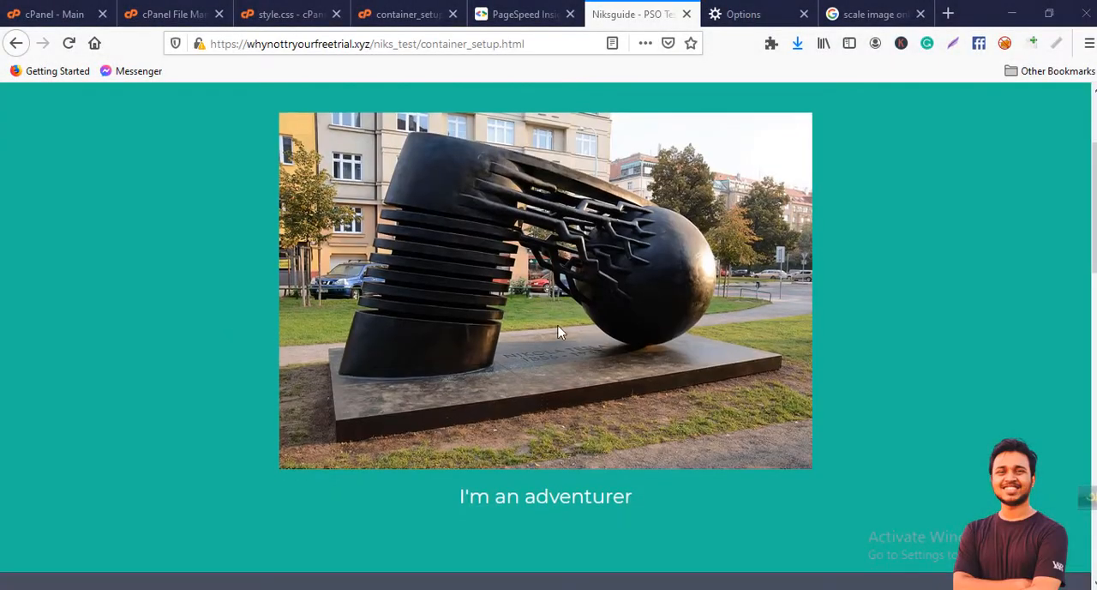
{"action": "mouse_move", "coordinate": [612, 39]}
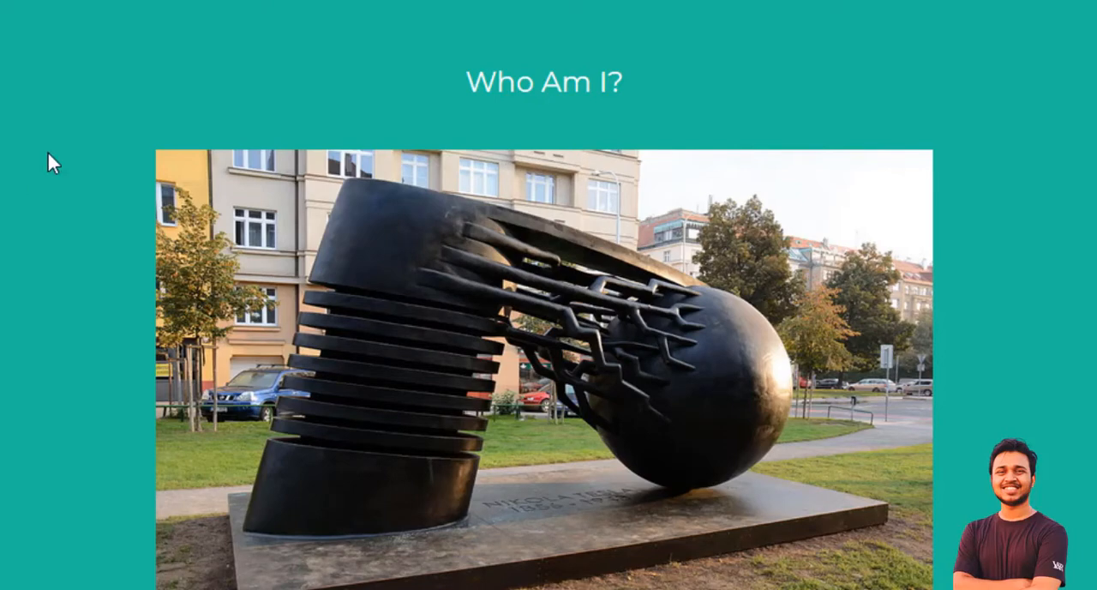
- Scroll the desktop report to the diagnostic about image elements lacking explicit width and height
{"action": "scroll", "scroll_direction": "down", "scroll_amount": 3}
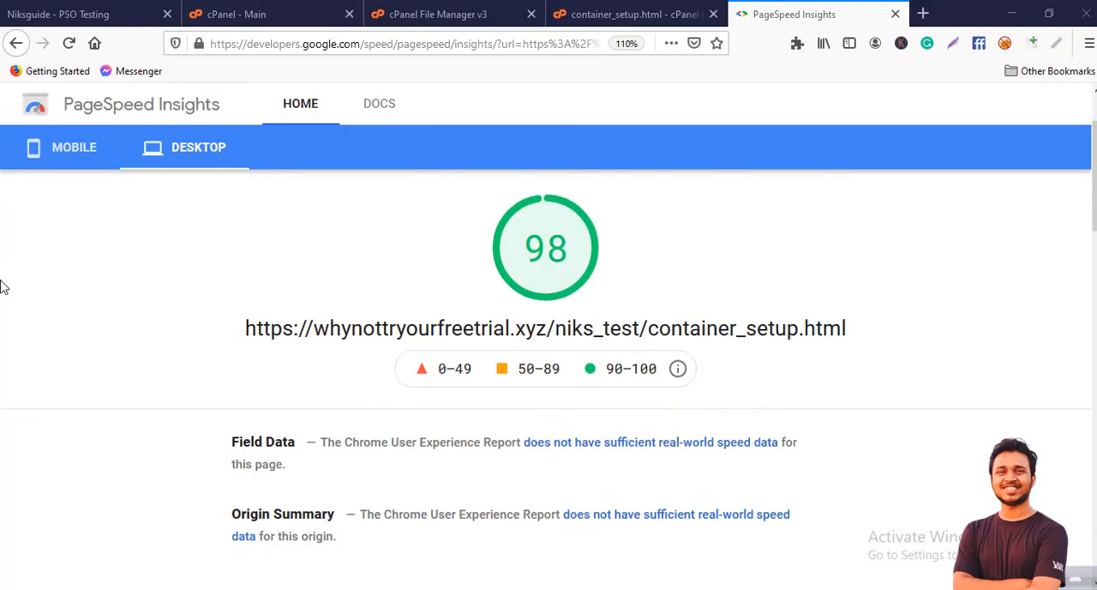
{"action": "scroll", "scroll_direction": "down", "scroll_amount": 3}
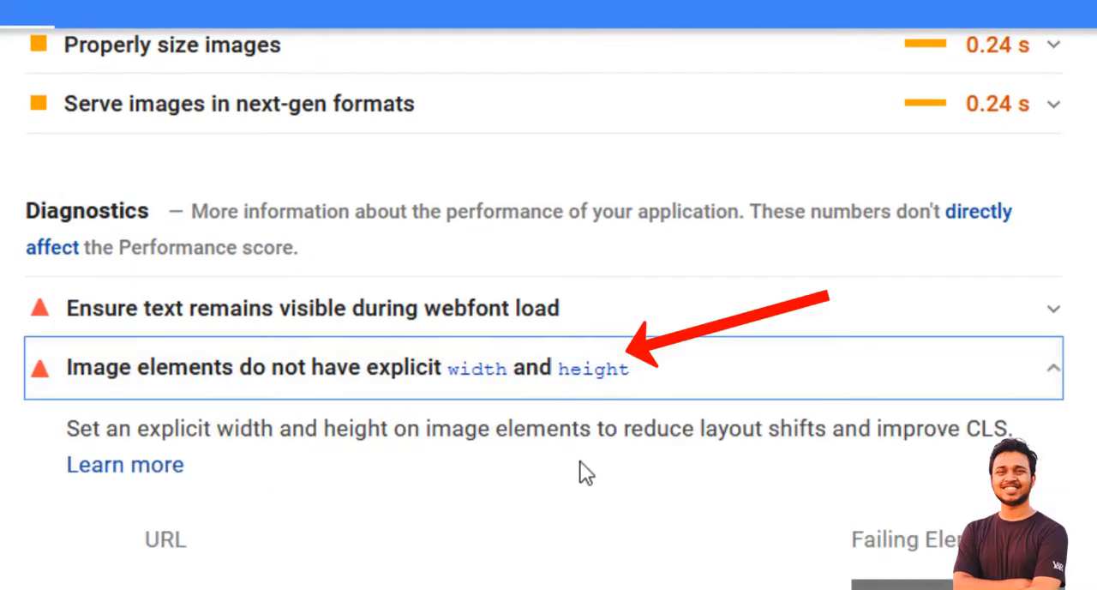
{"action": "scroll", "scroll_direction": "down", "scroll_amount": 3}
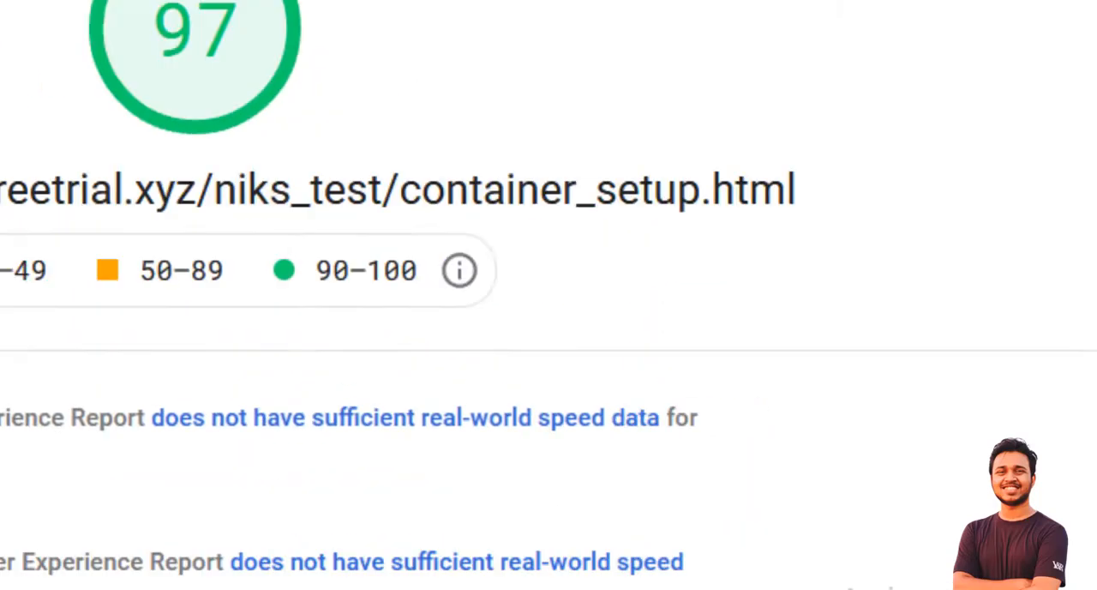
{"action": "scroll", "scroll_direction": "down", "scroll_amount": 3}
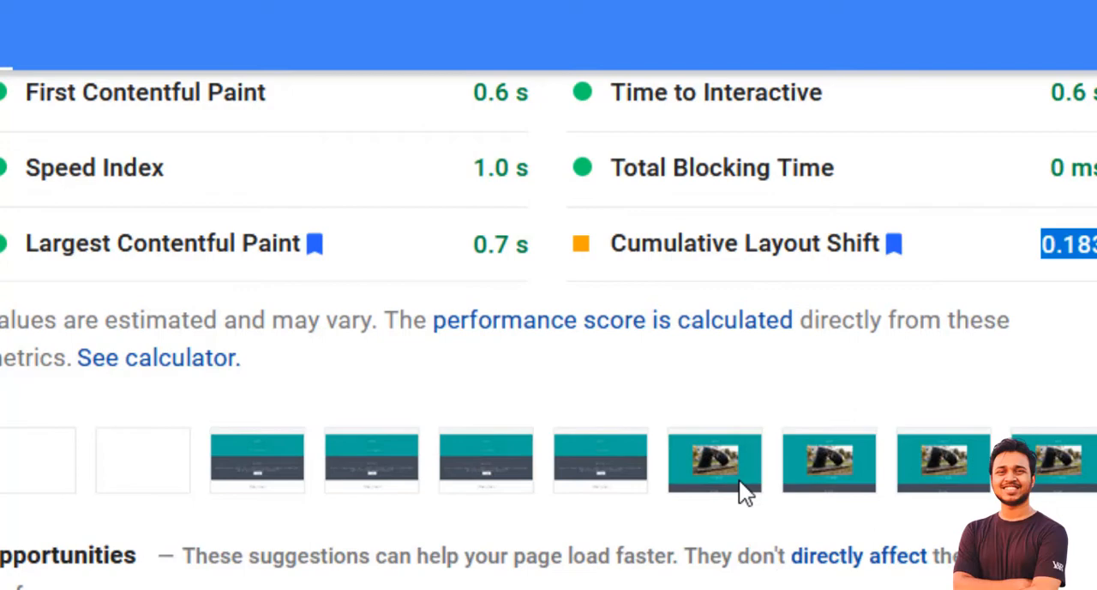
{"action": "scroll", "scroll_direction": "up", "scroll_amount": 3}
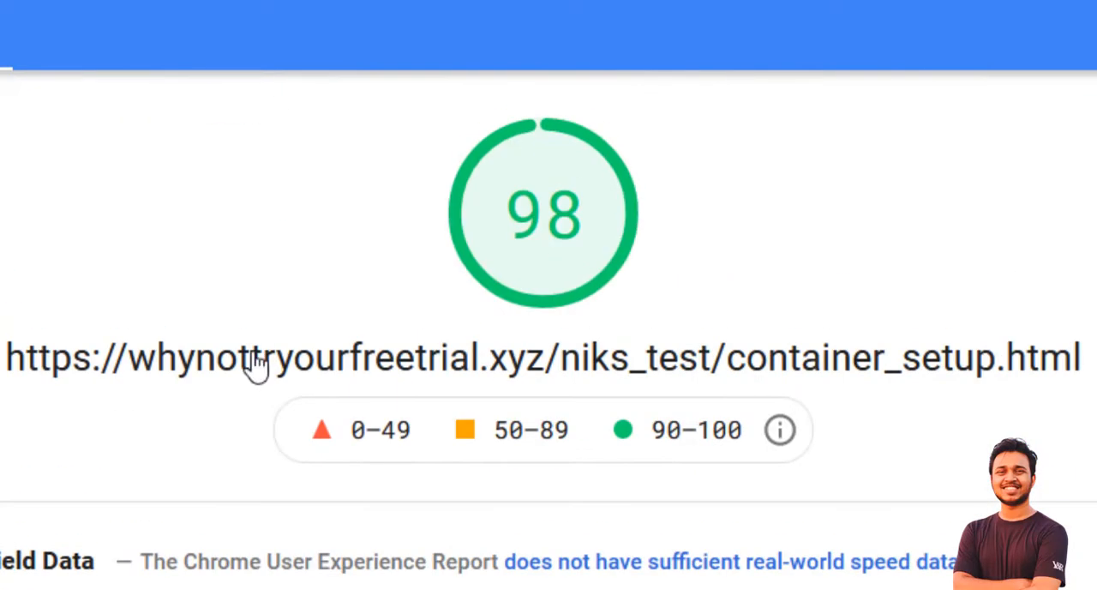
{"action": "scroll", "scroll_direction": "down", "scroll_amount": 3}
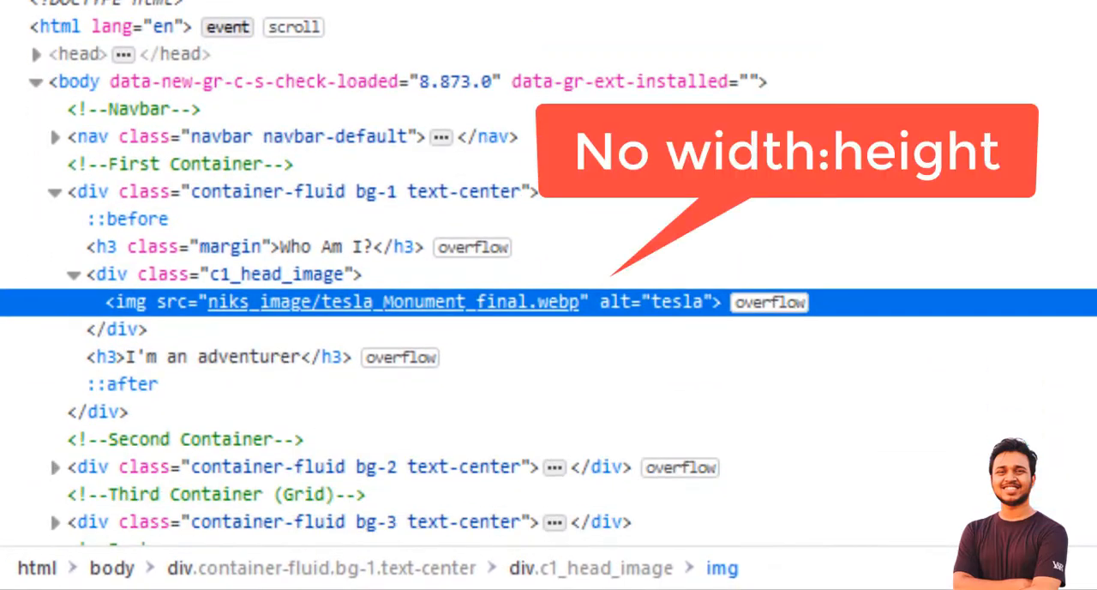
{"action": "mouse_move", "coordinate": [458, 552]}
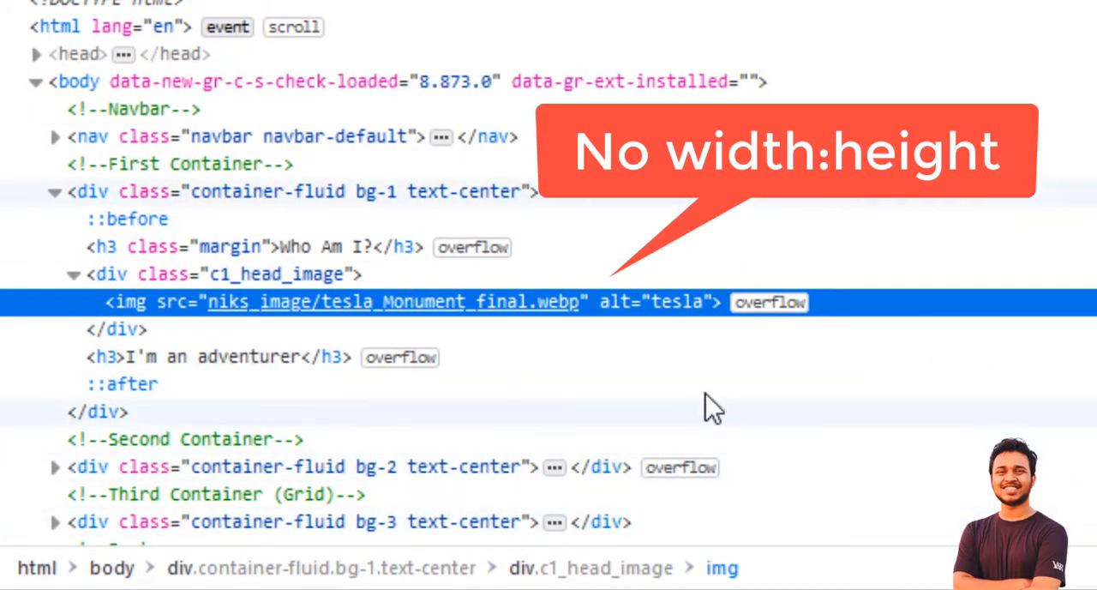
{"action": "mouse_move", "coordinate": [776, 315]}
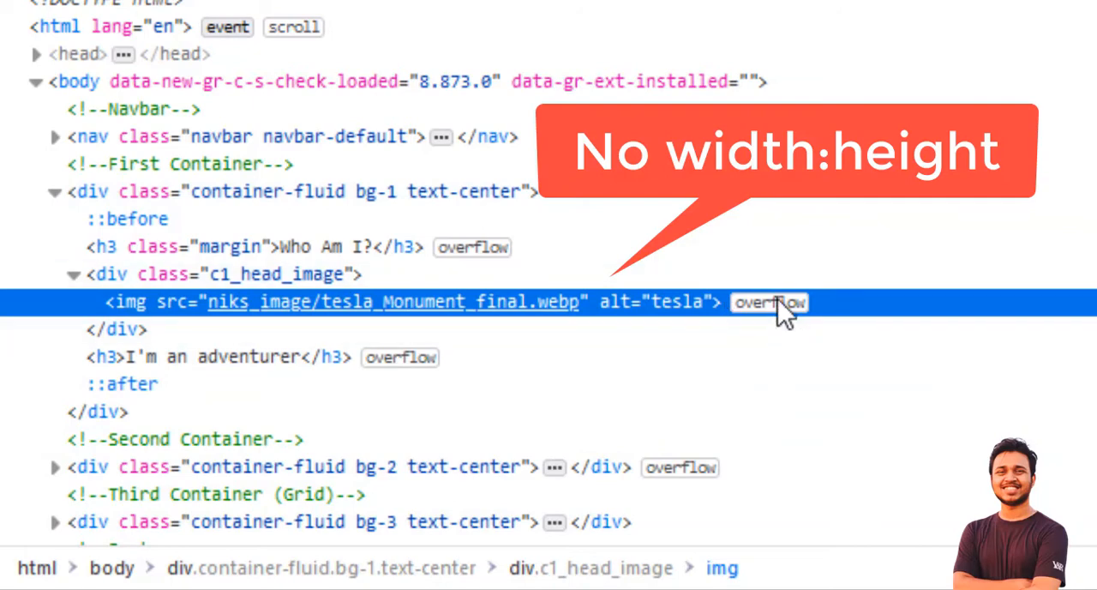
{"action": "mouse_move", "coordinate": [185, 365]}
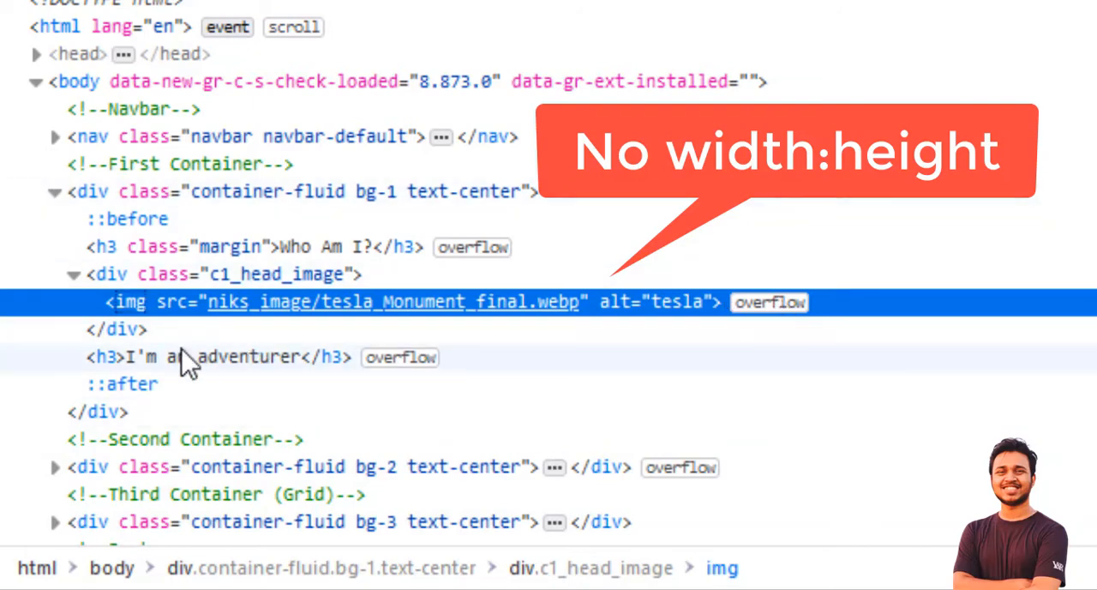
{"action": "mouse_move", "coordinate": [583, 337]}
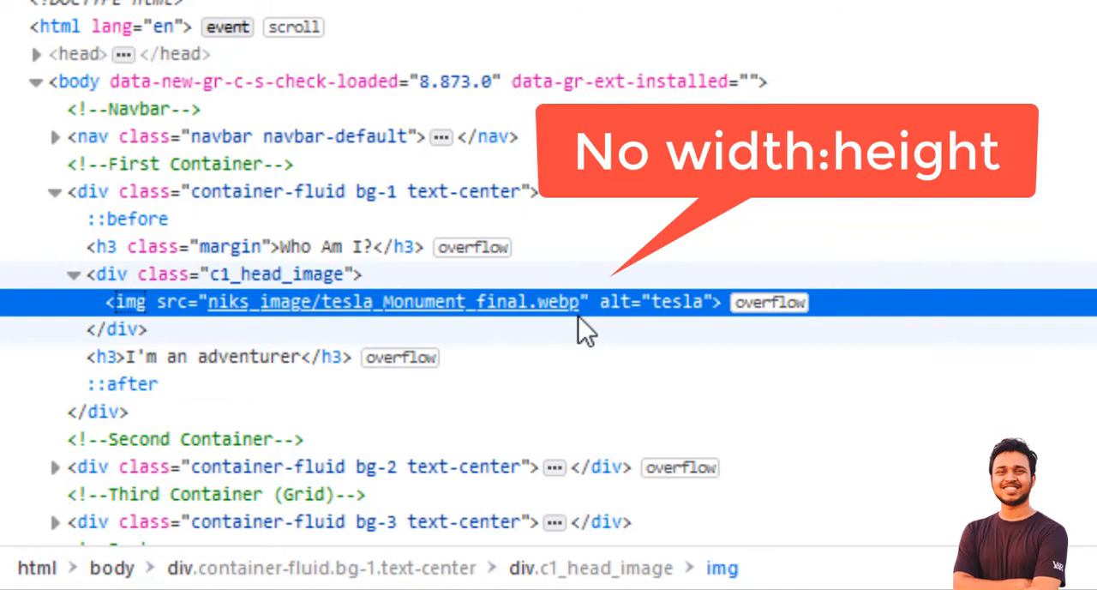
{"action": "mouse_move", "coordinate": [689, 321]}
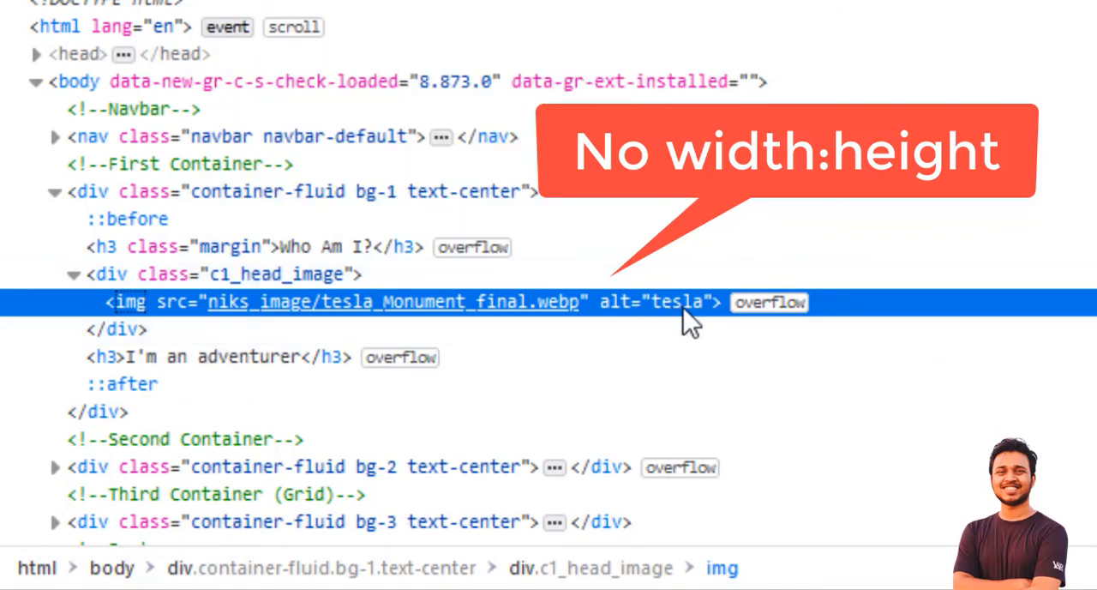
{"action": "mouse_move", "coordinate": [686, 334]}
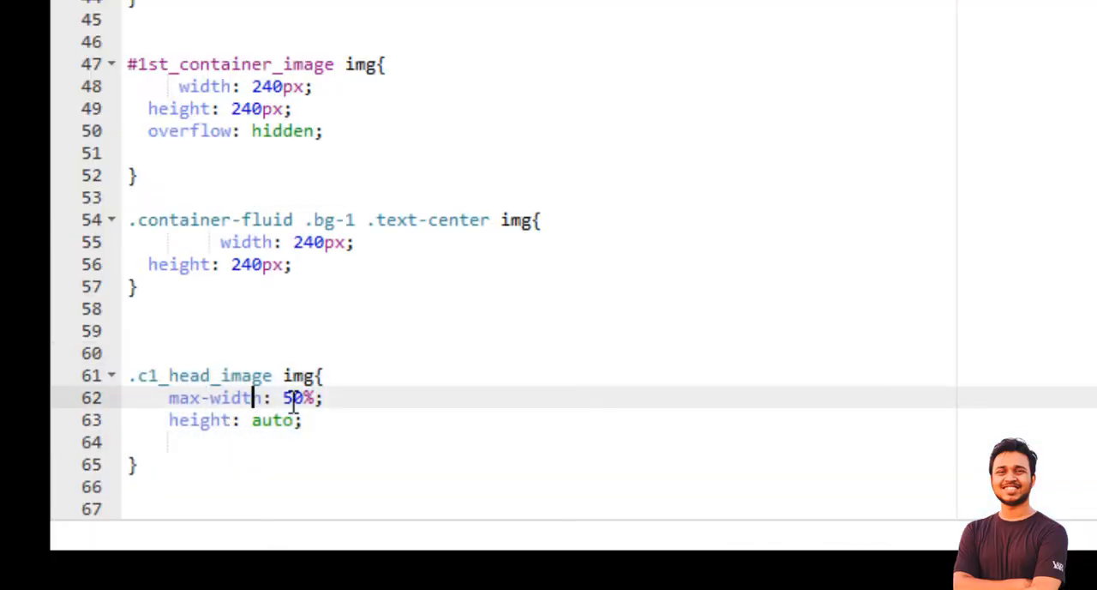
{"action": "mouse_move", "coordinate": [446, 536]}
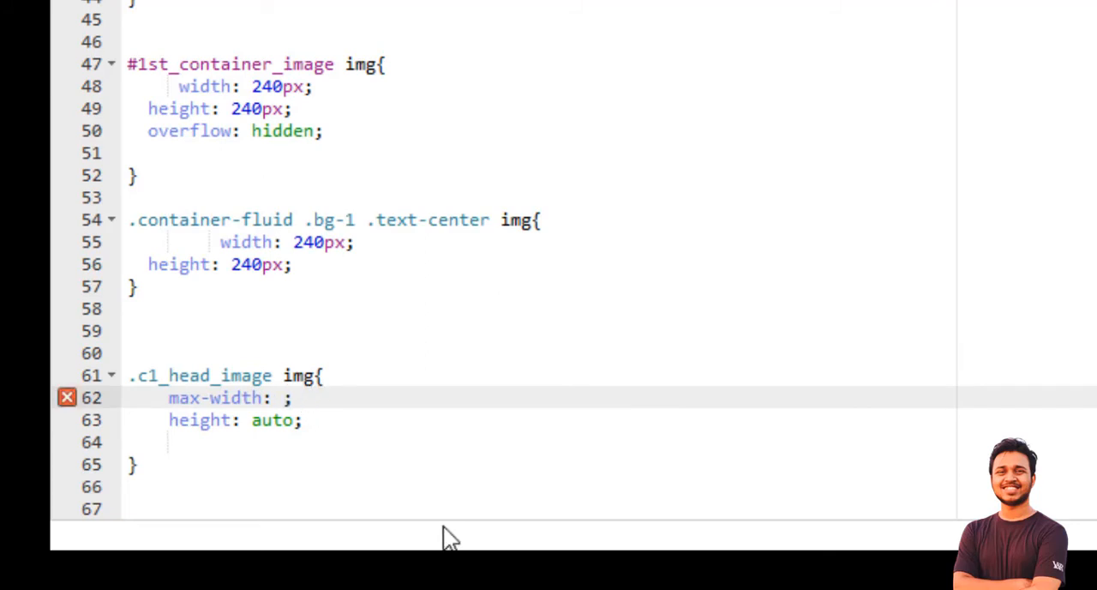
- Change .c1_head_image img from max-width 50% and height auto to 640px and 440px
{"action": "type", "text": "640"}
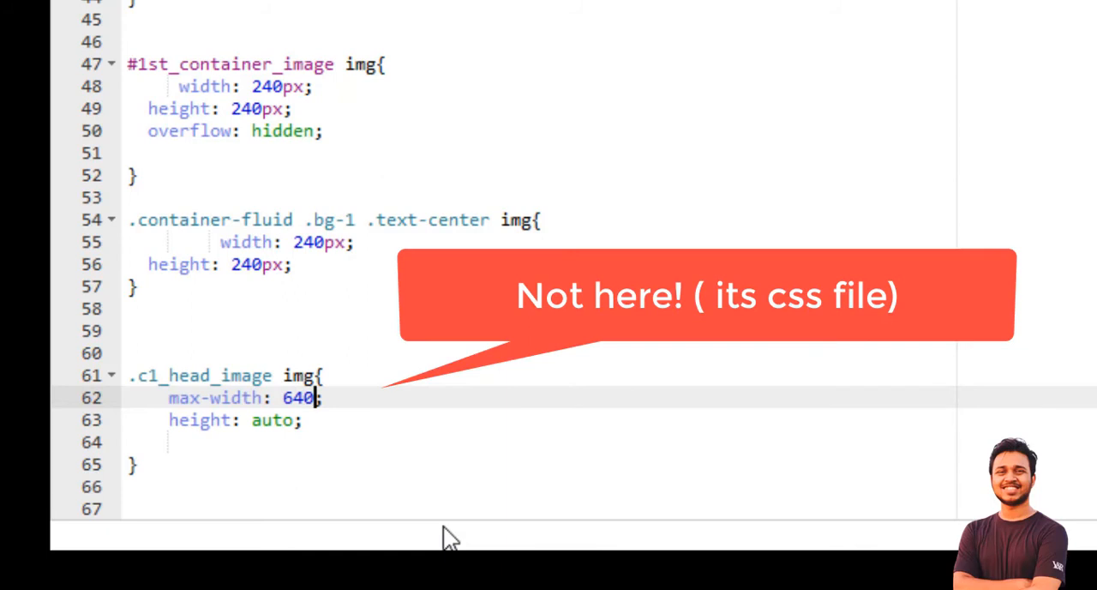
{"action": "type", "text": "px"}
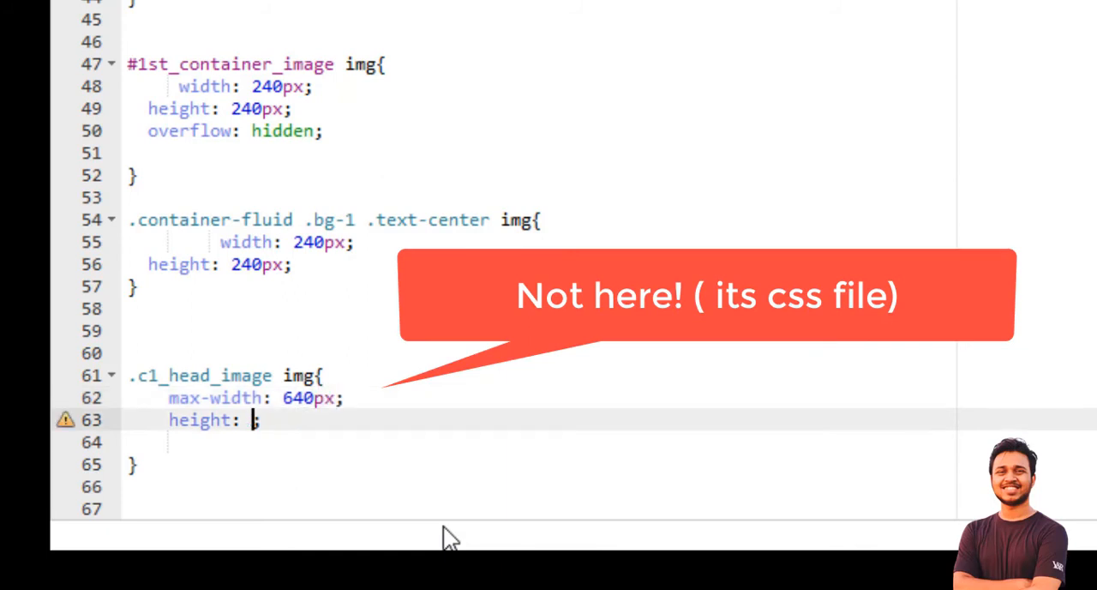
{"action": "type", "text": "440px"}
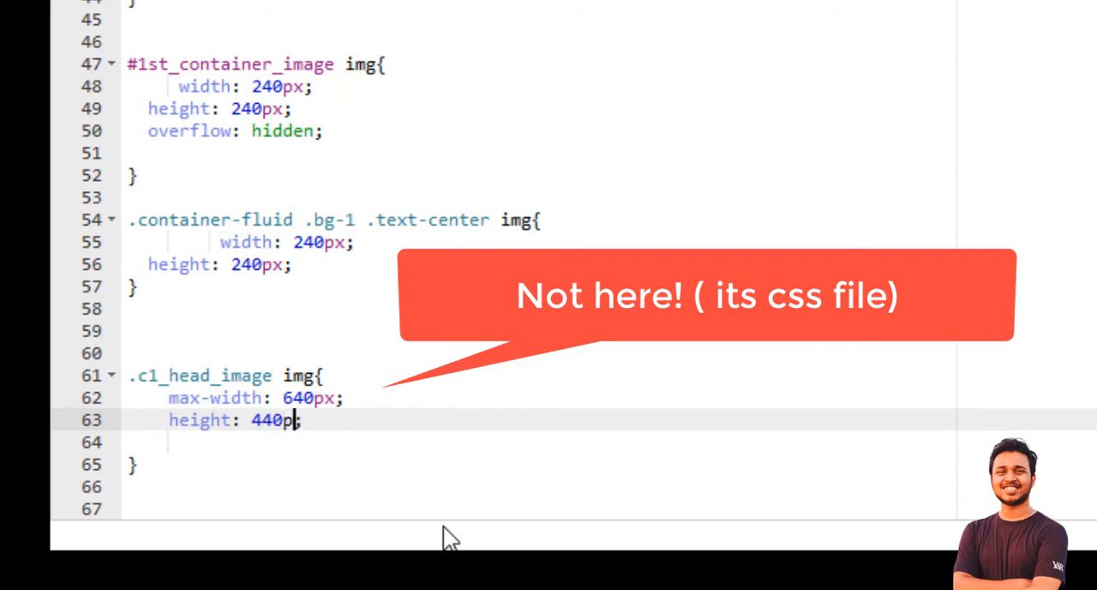
{"action": "type", "text": "x;"}
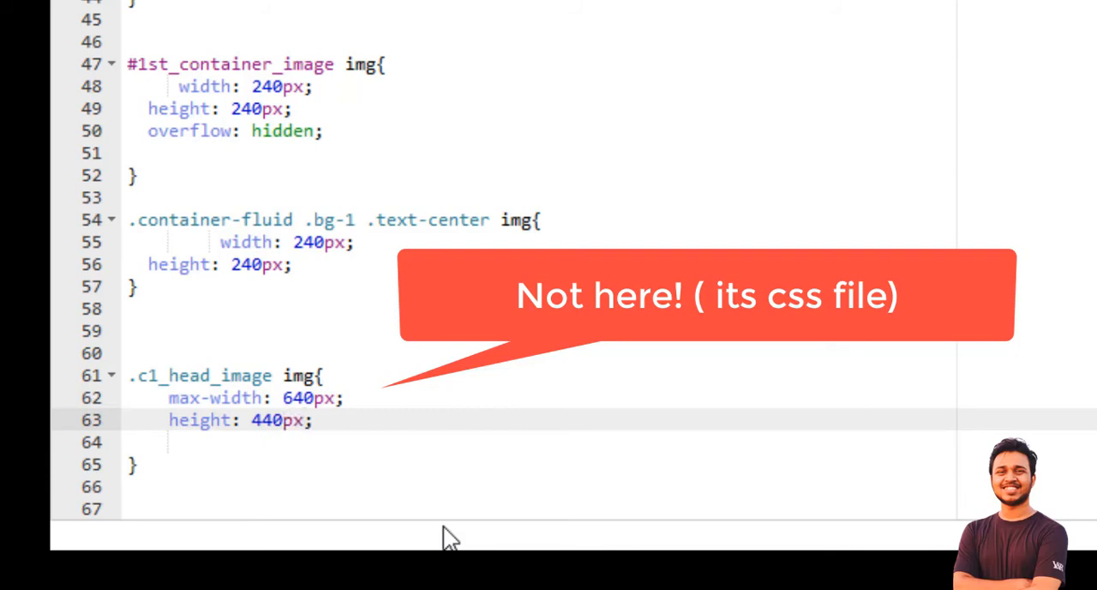
{"action": "key", "text": "Backspace"}
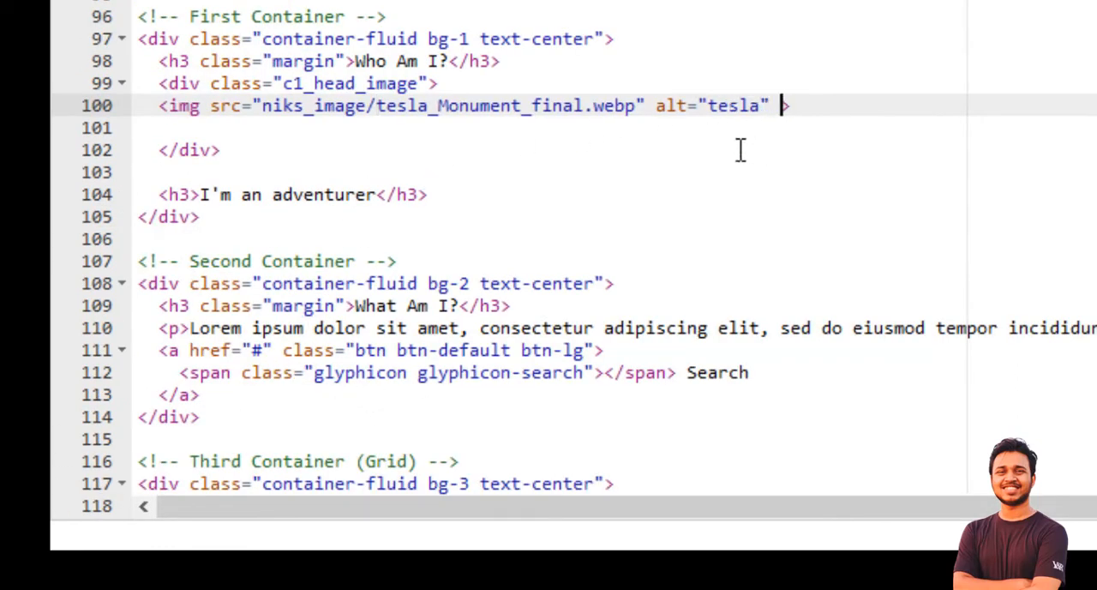
- Add width="660px" height="440px" to the tesla img tag on line 100 and save
{"action": "type", "text": "width"}
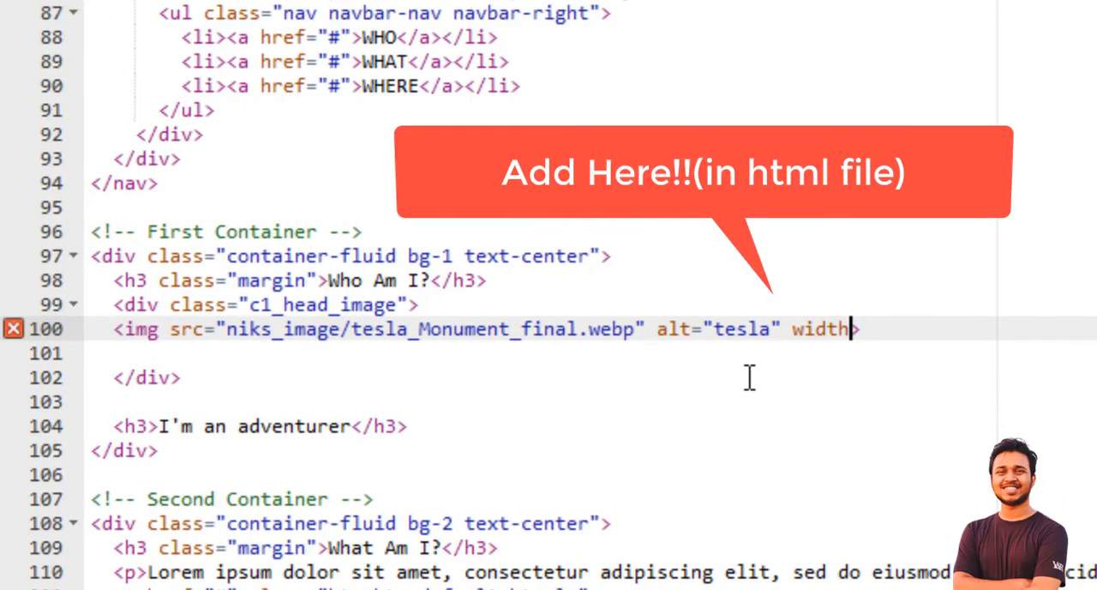
{"action": "type", "text": "="}
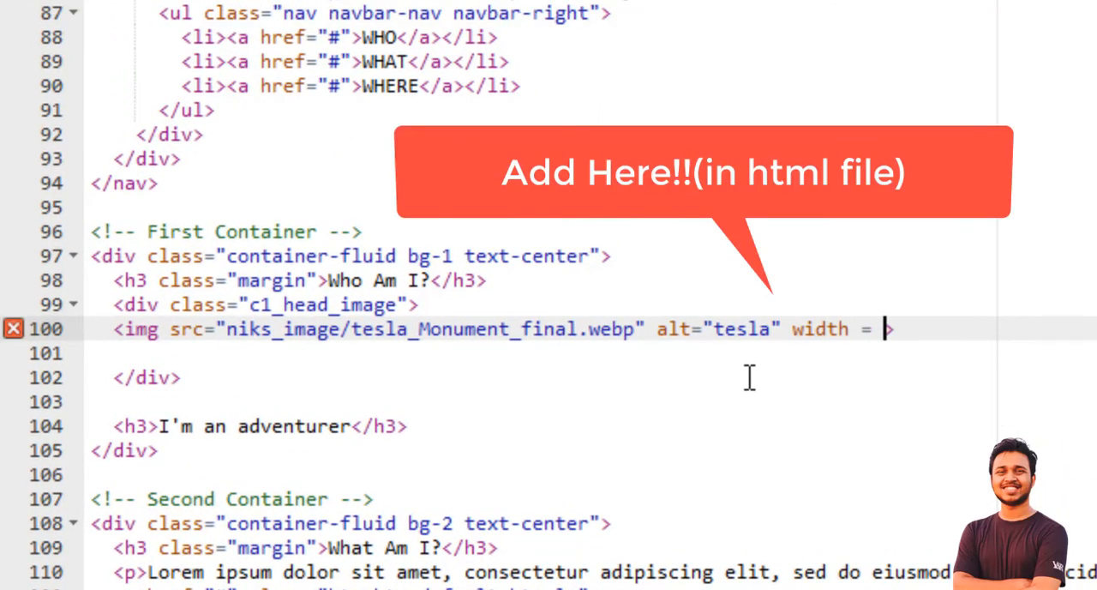
{"action": "type", "text": "\"\""}
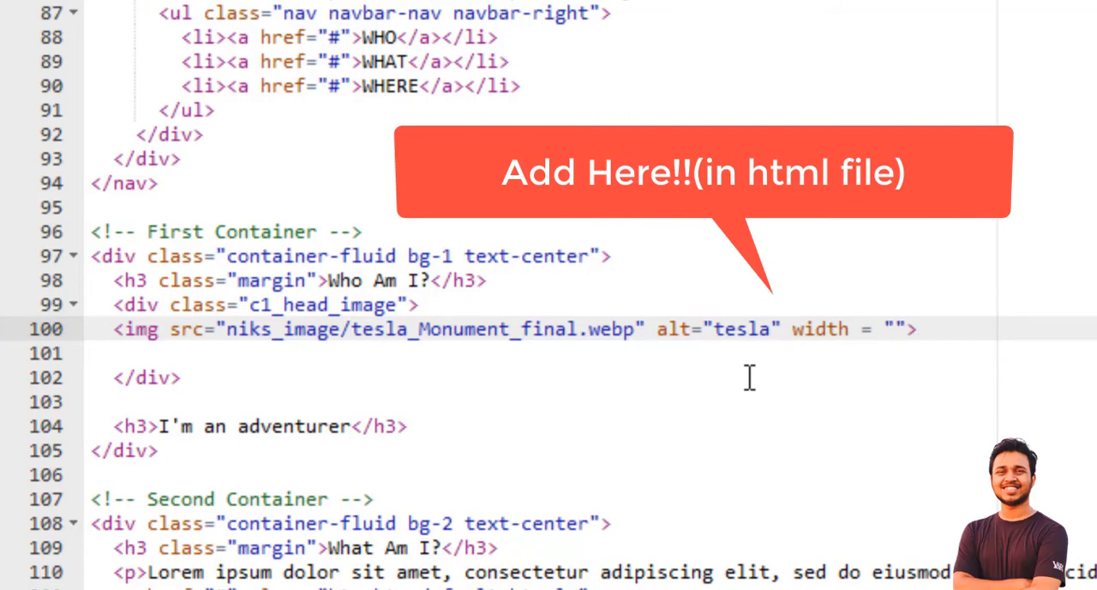
{"action": "type", "text": "660px"}
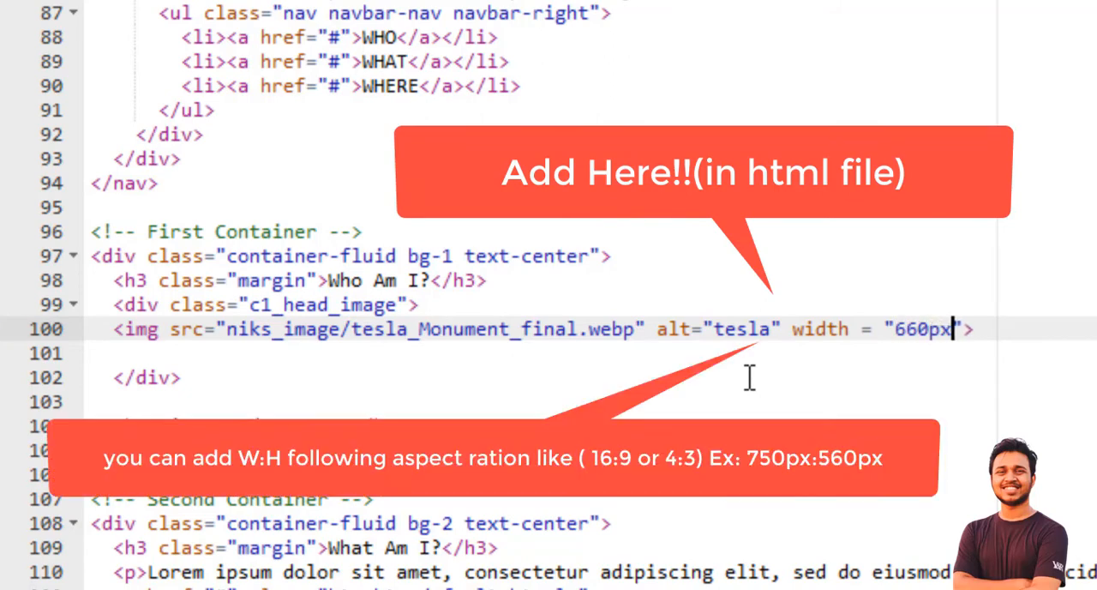
{"action": "type", "text": "he"}
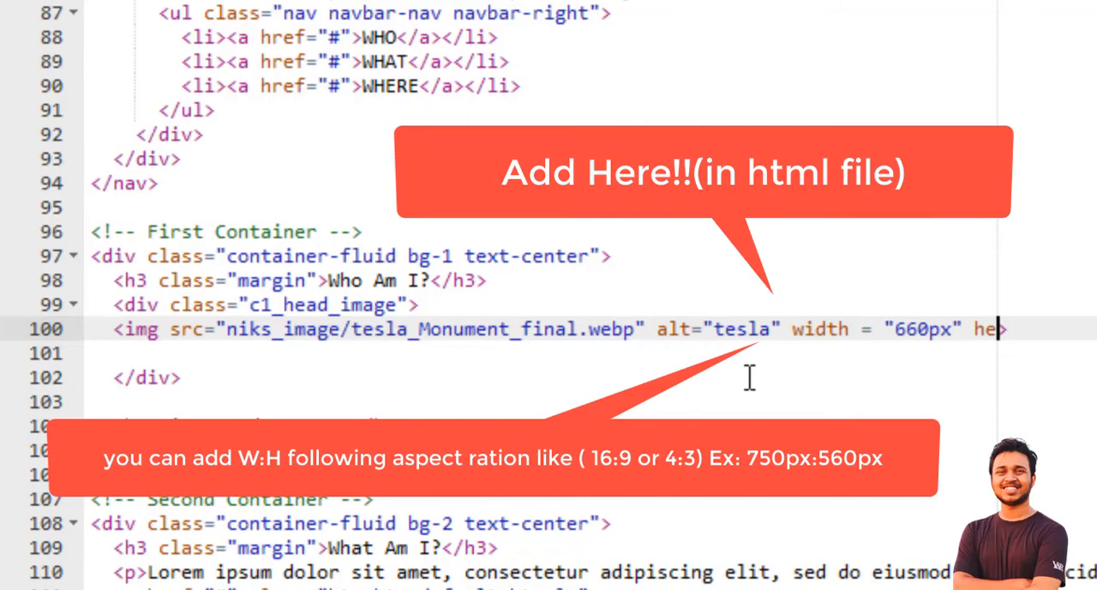
{"action": "type", "text": "height=\""}
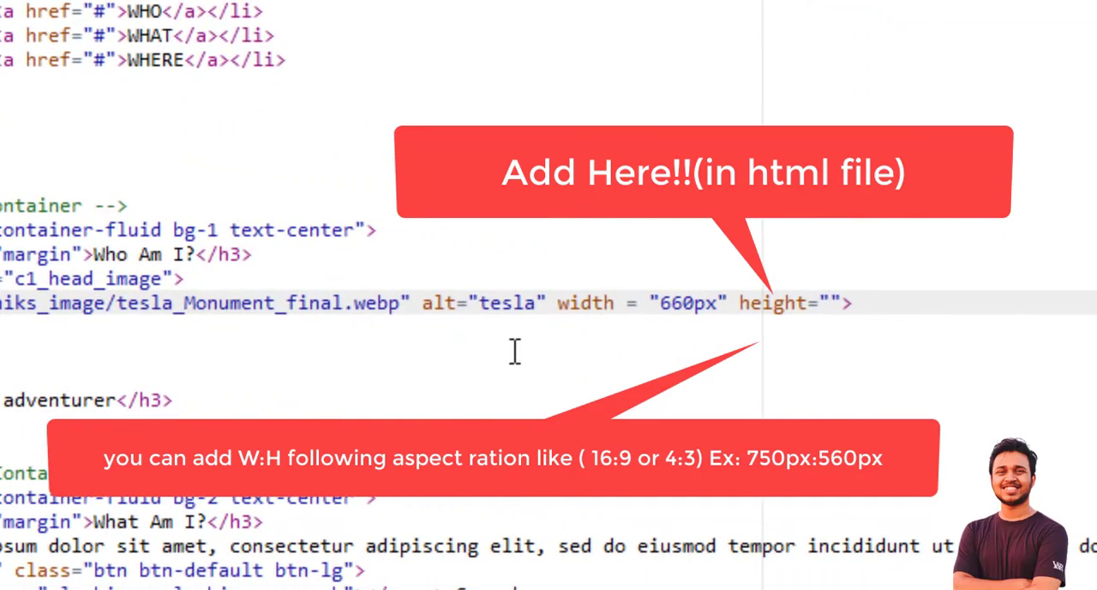
{"action": "type", "text": "440px"}
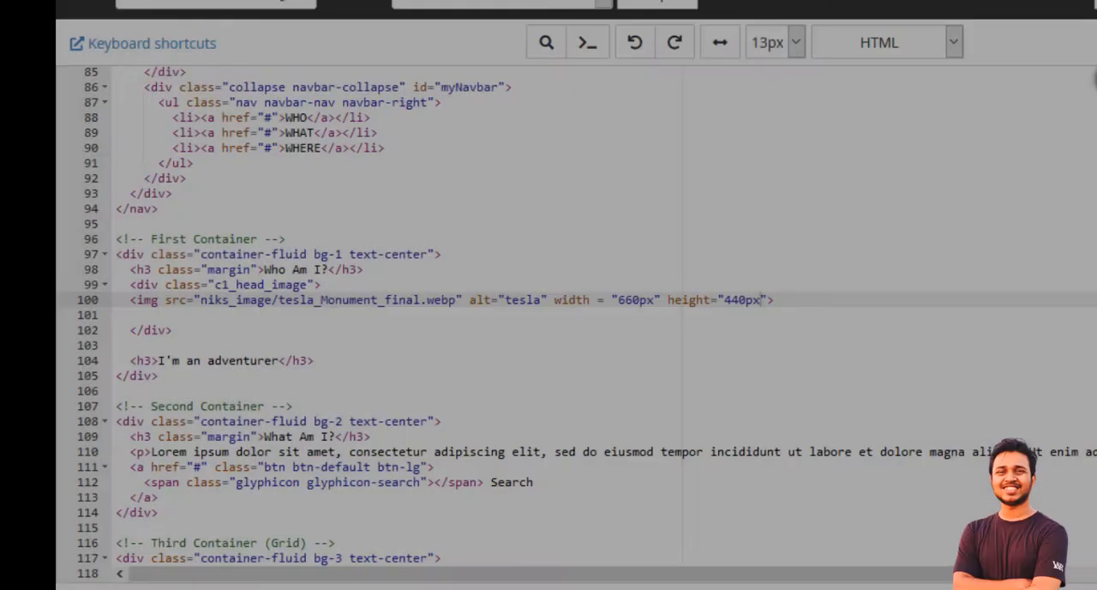
{"action": "left_click", "coordinate": [1002, 79]}
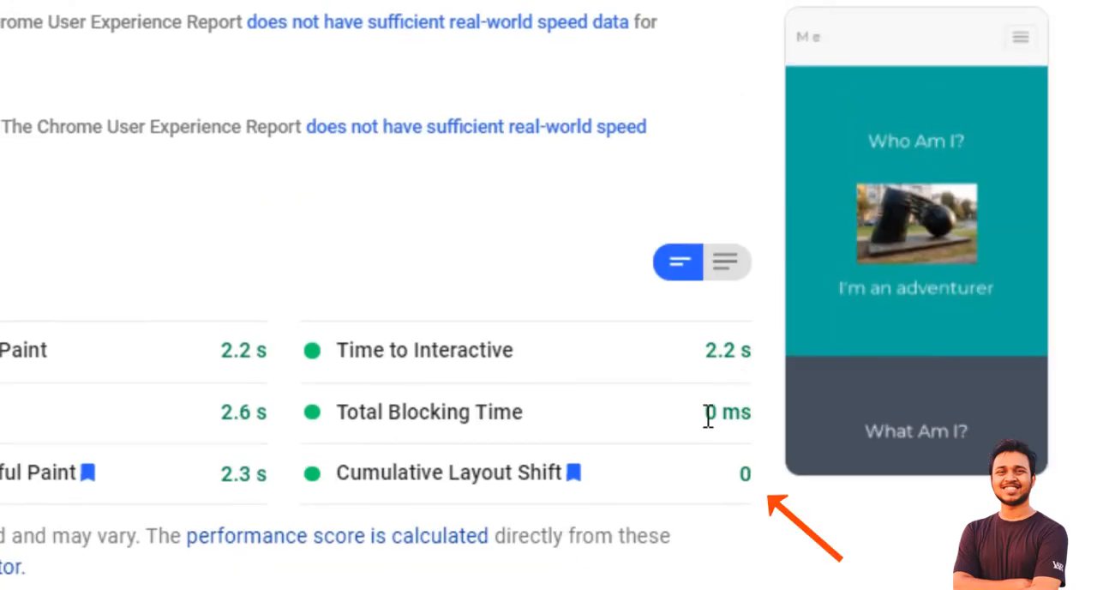
- Scroll the refreshed PageSpeed report to the metrics showing Cumulative Layout Shift of 0
{"action": "scroll", "scroll_direction": "down", "scroll_amount": 3}
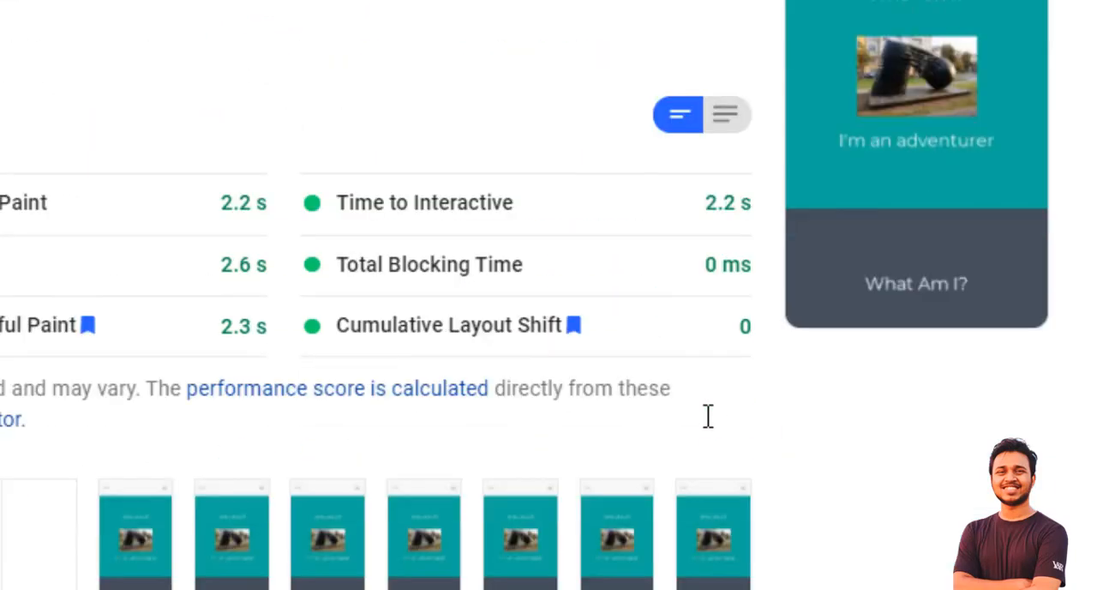